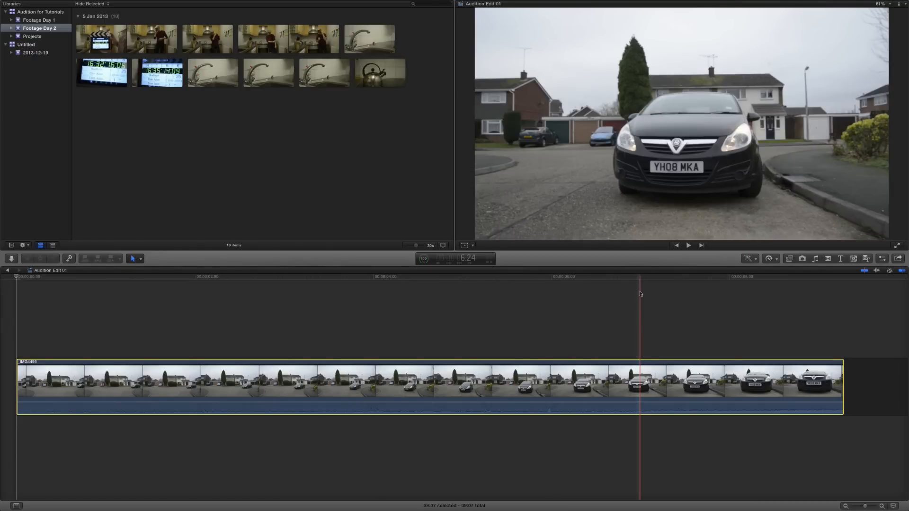
# Retime the start of the driveway car clip to Fast, shortening the clip to about four seconds
pyautogui.click(391, 284)
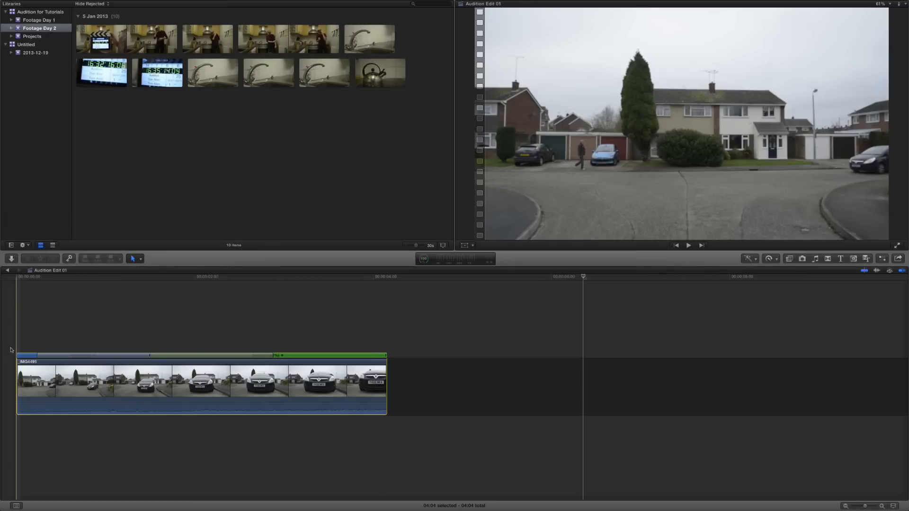
# Blade the normal-speed portion of the car clip into two speed segments where the car is close
pyautogui.click(688, 245)
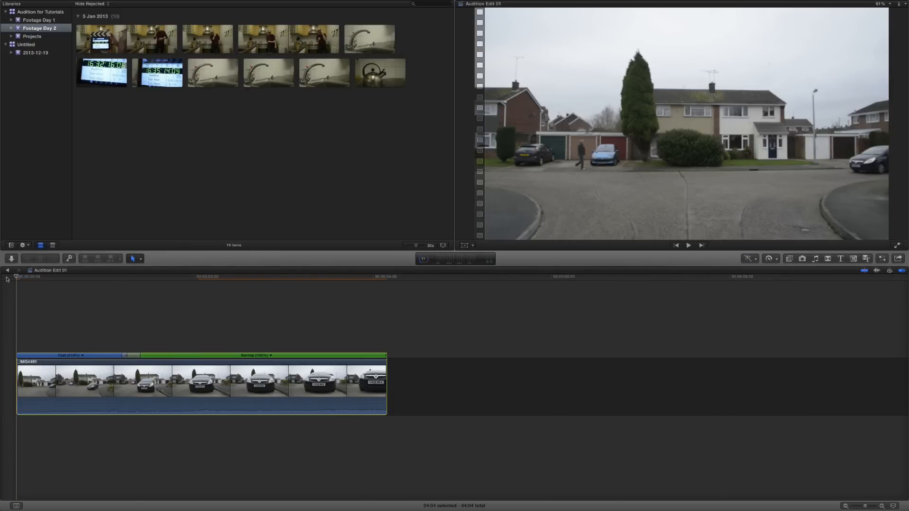
pyautogui.click(688, 245)
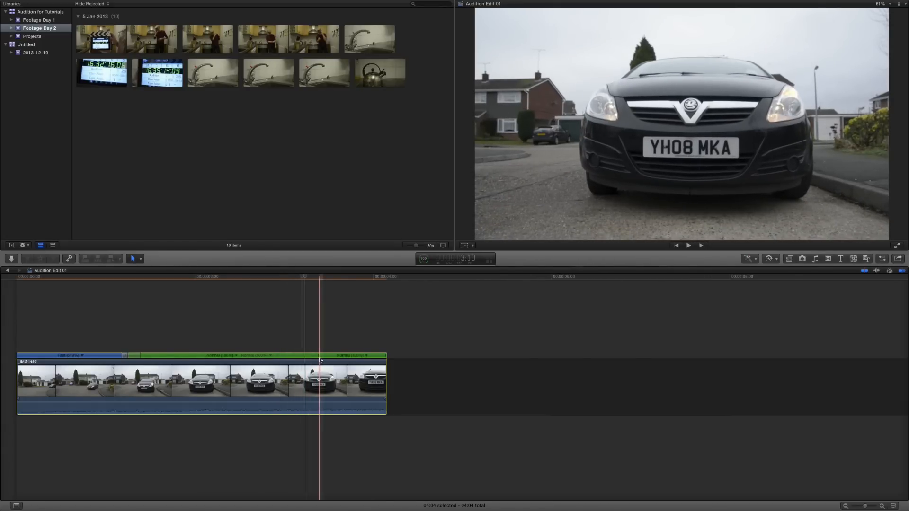
# Set the final speed segment of the car clip to Slow, stretching the clip to about seven seconds
pyautogui.click(387, 355)
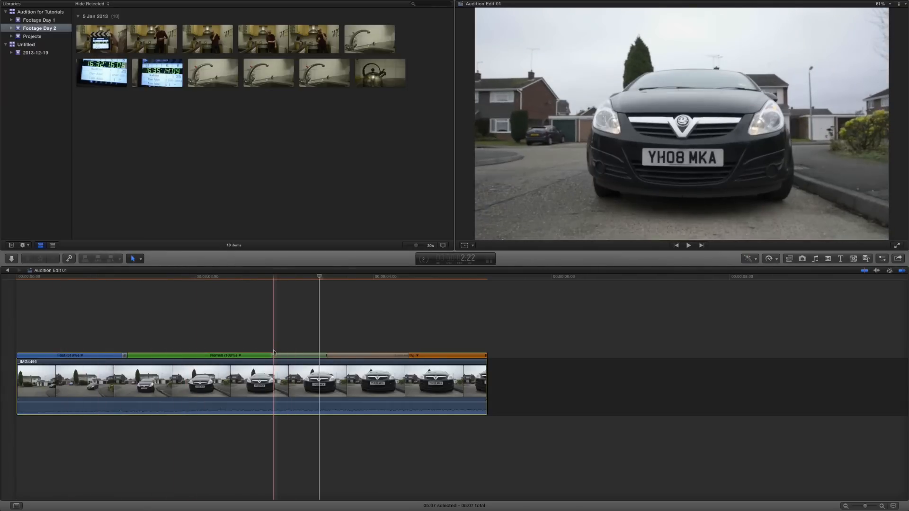
pyautogui.click(688, 244)
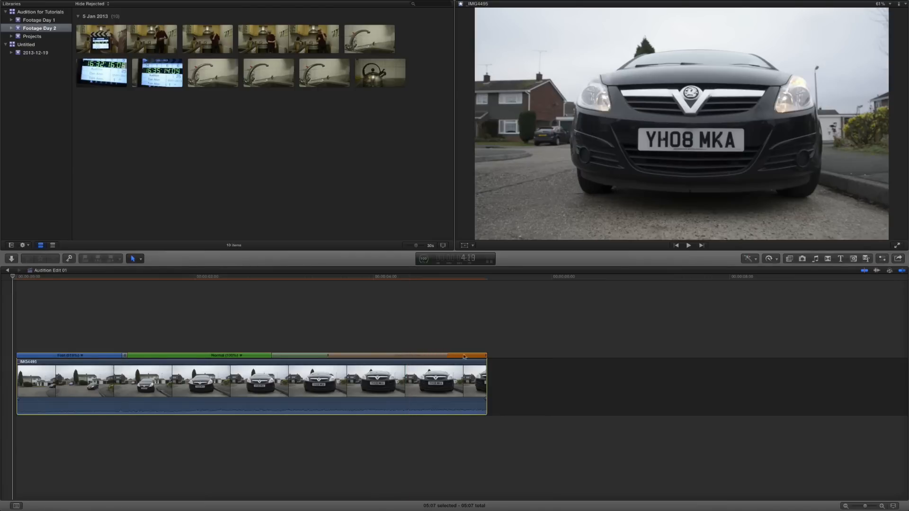
pyautogui.click(219, 276)
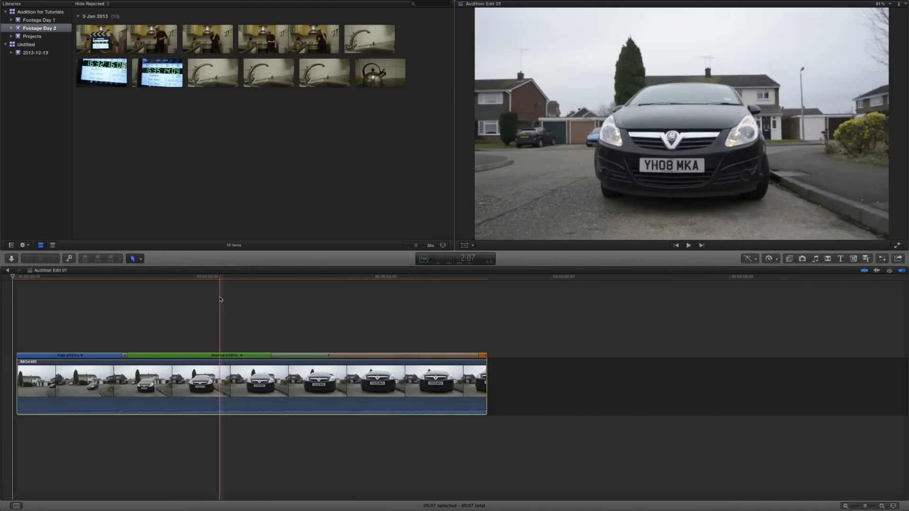
pyautogui.click(688, 244)
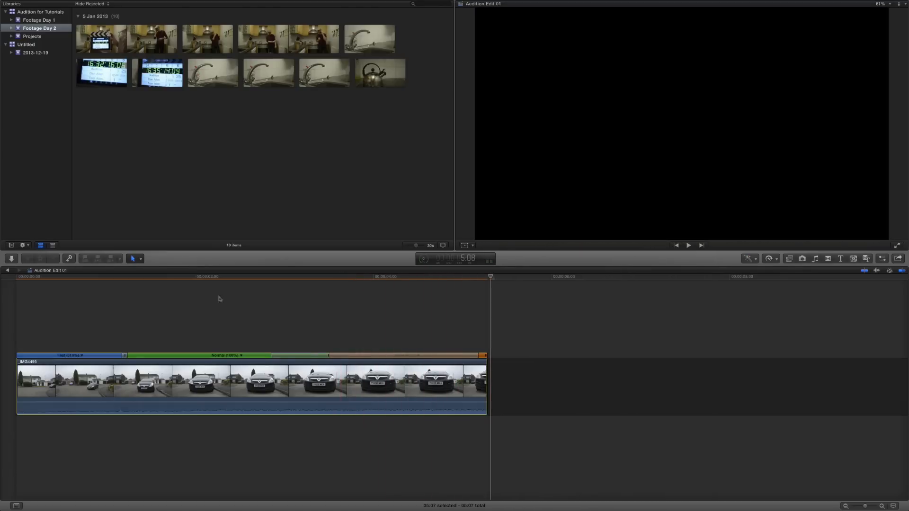
# Select the retimed car clip and add an Instant Replay copy right after it
pyautogui.click(207, 276)
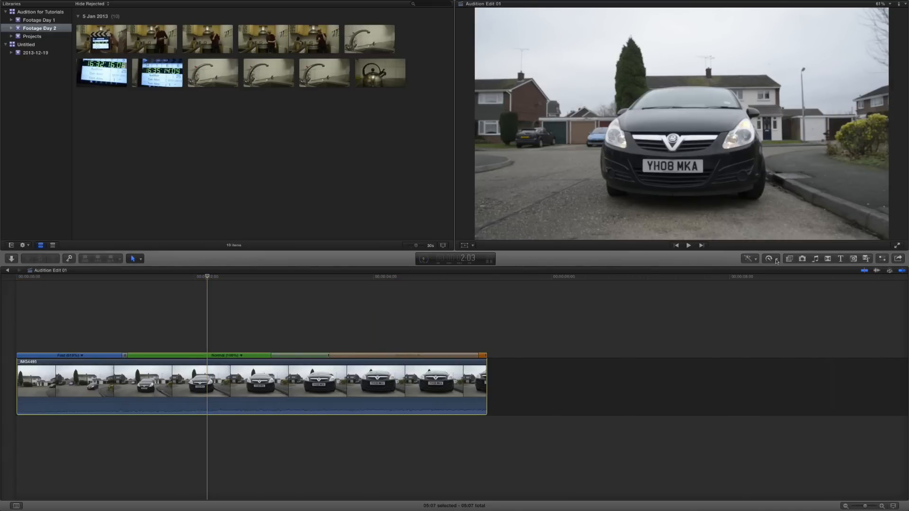
pyautogui.click(769, 259)
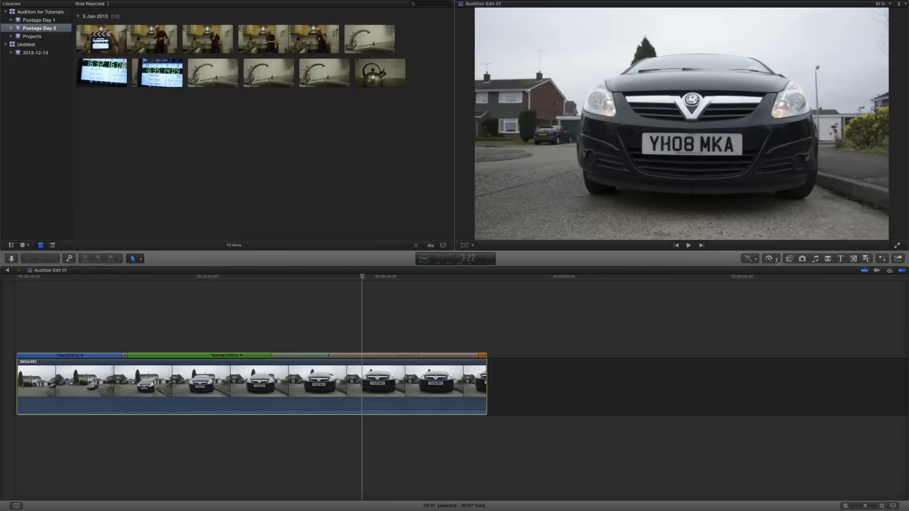
pyautogui.moveTo(771, 258)
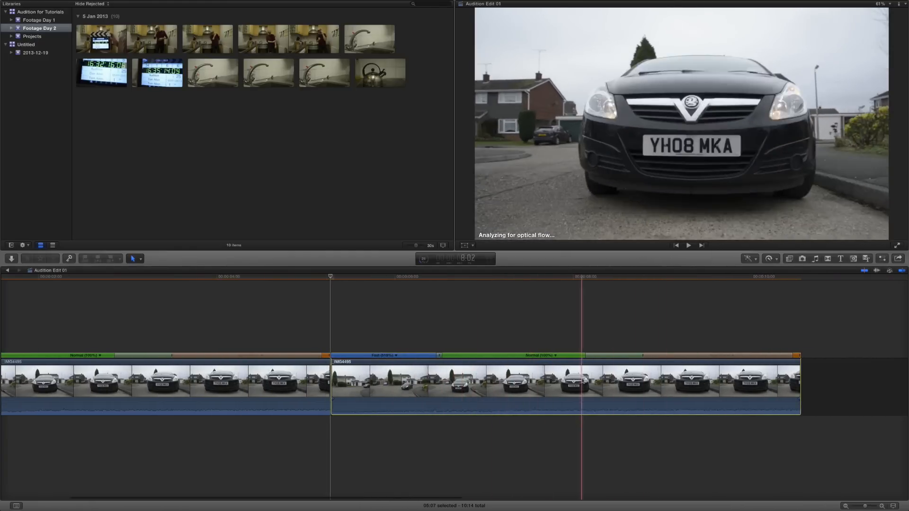
# Add a second normal-speed driveway car clip after the replay, with its retime bar shown
pyautogui.click(770, 258)
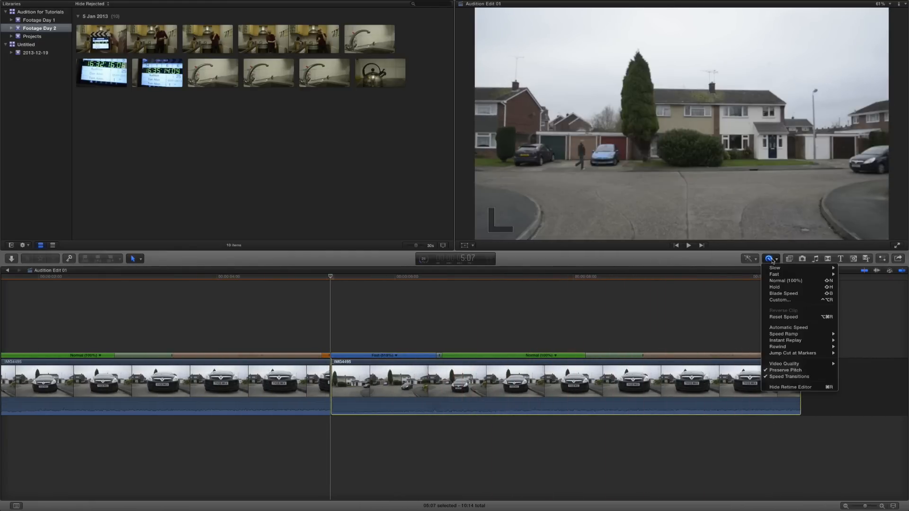
pyautogui.click(786, 280)
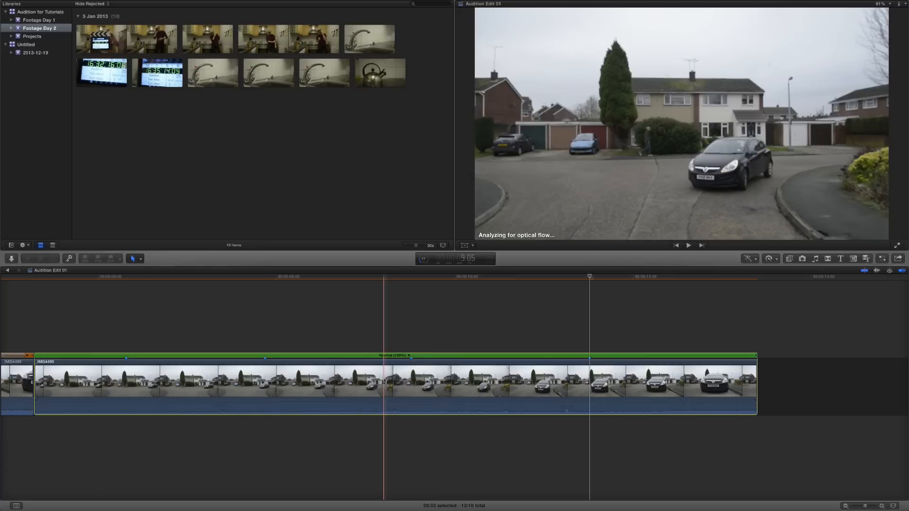
# Apply Jump Cut at Markers of 20 frames to the driveway clip, trimming it to about eleven seconds
pyautogui.click(769, 258)
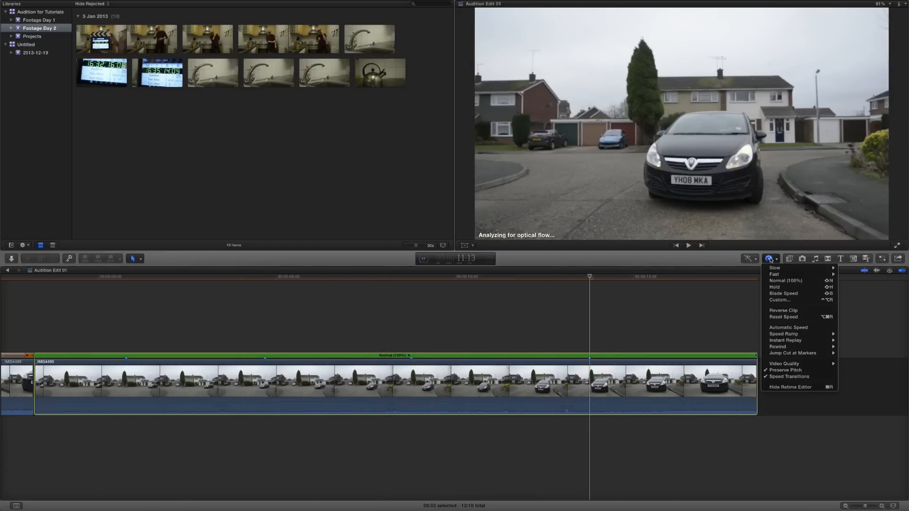
pyautogui.moveTo(792, 353)
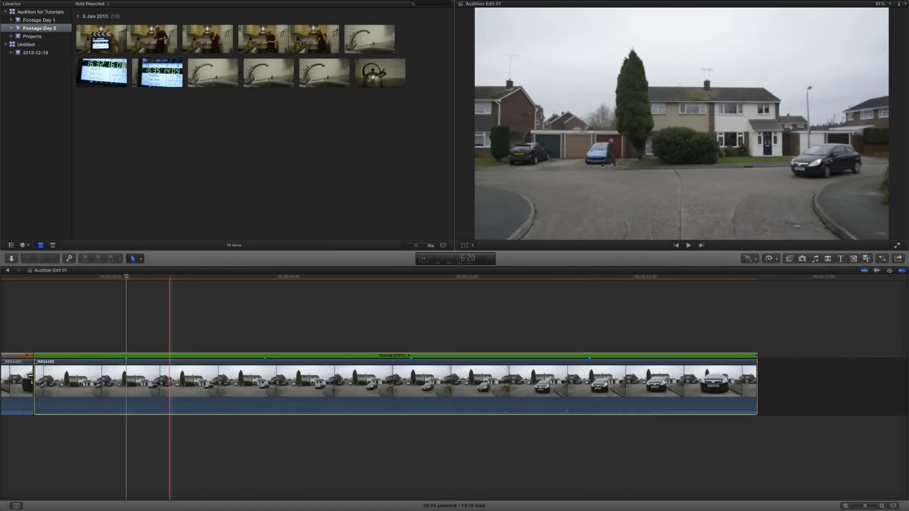
pyautogui.click(126, 360)
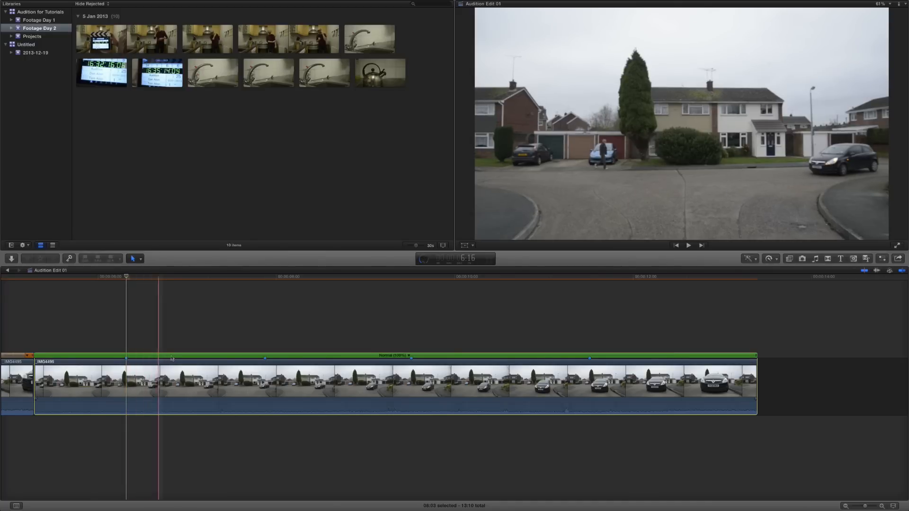
pyautogui.click(134, 362)
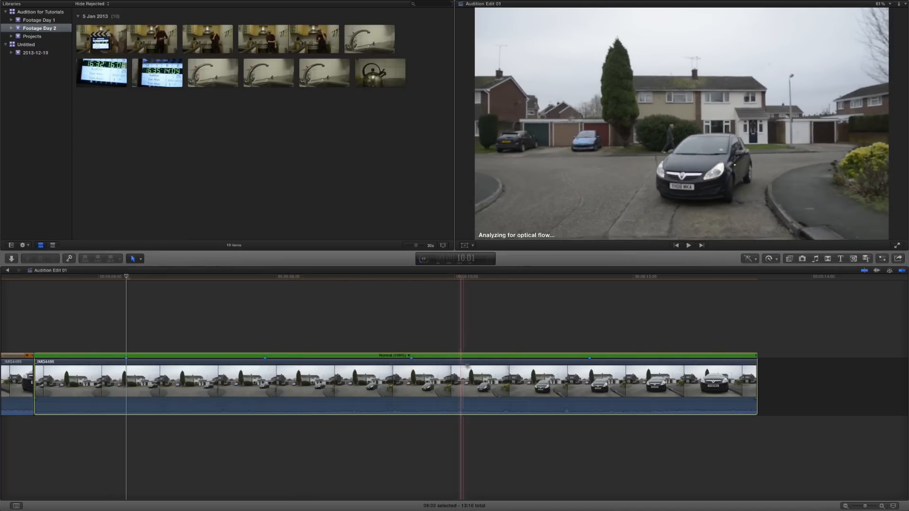
pyautogui.click(769, 258)
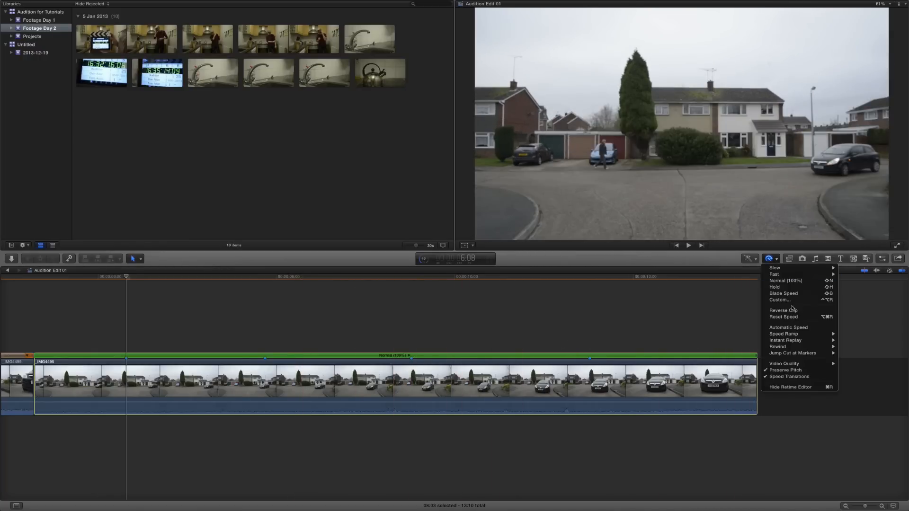
pyautogui.moveTo(792, 353)
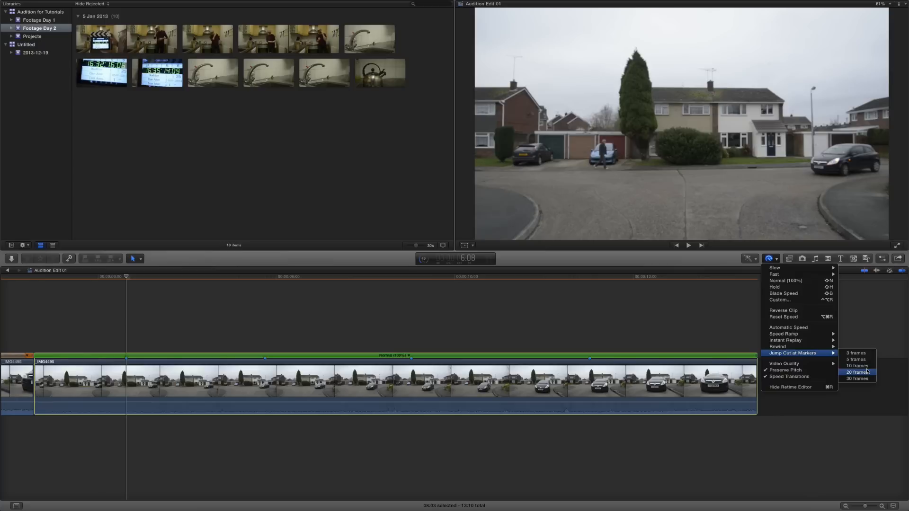
pyautogui.click(856, 372)
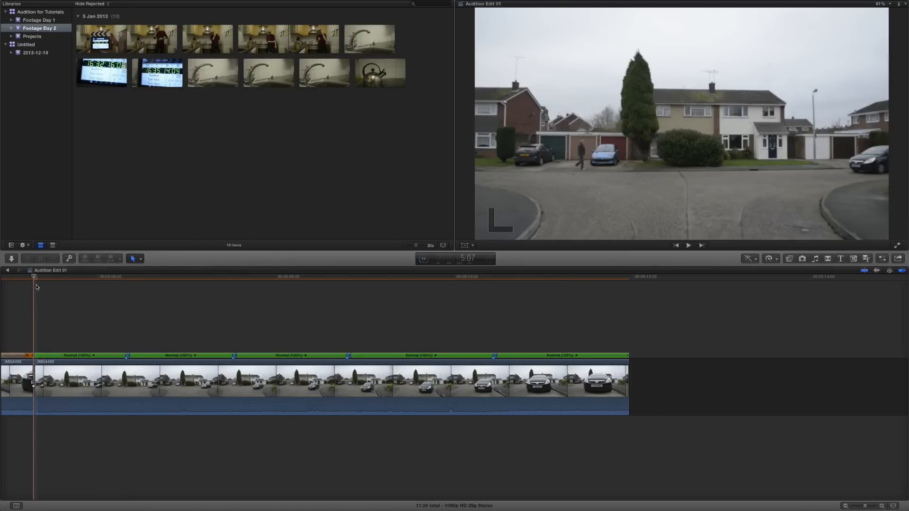
# Reapply Jump Cut at Markers with a longer cut length to shorten the driveway clip further
pyautogui.click(688, 244)
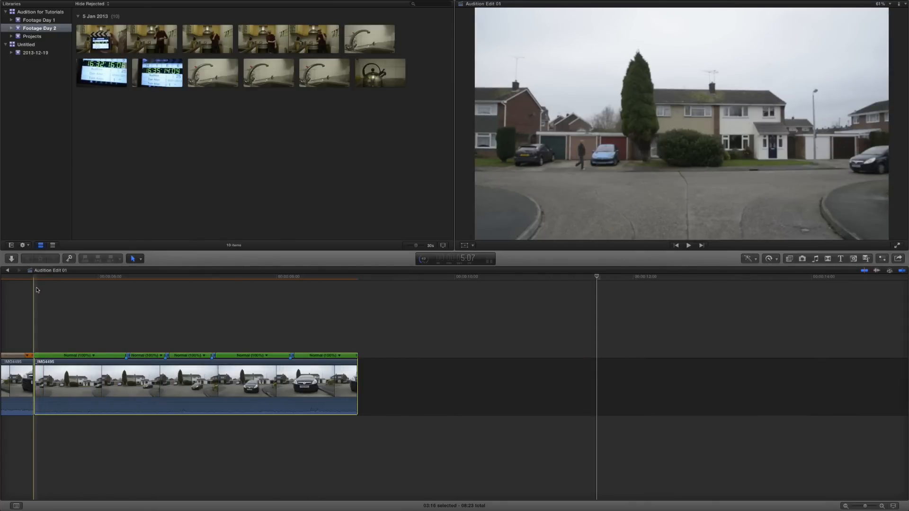
pyautogui.click(688, 244)
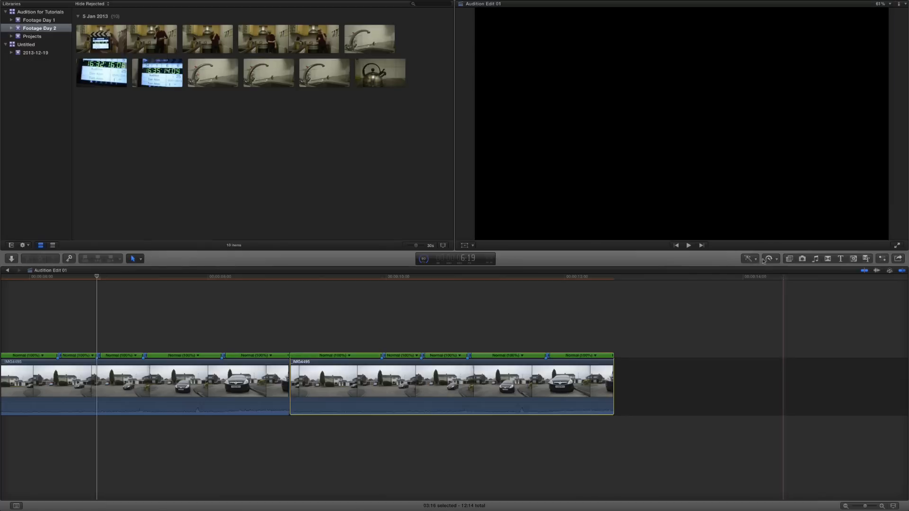
# Reset Speed on the duplicate driveway clip so it plays at normal speed without jump cuts
pyautogui.click(770, 258)
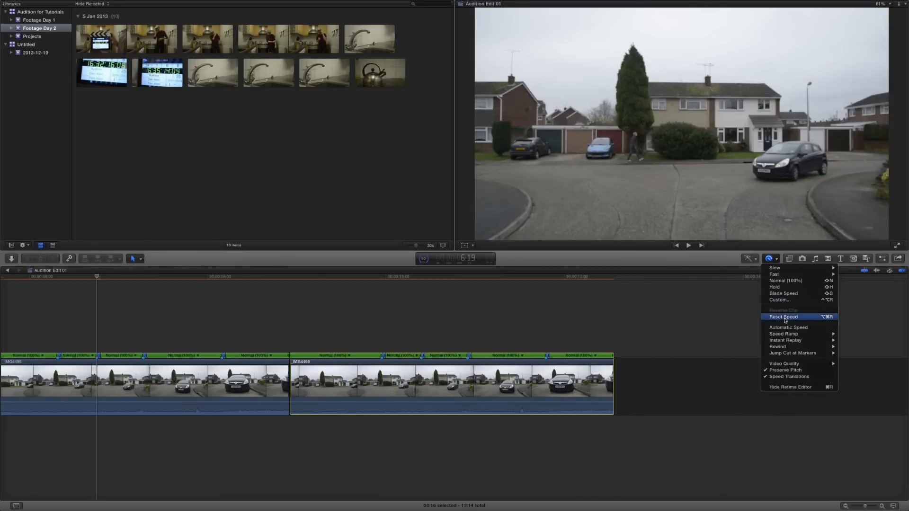
pyautogui.click(782, 316)
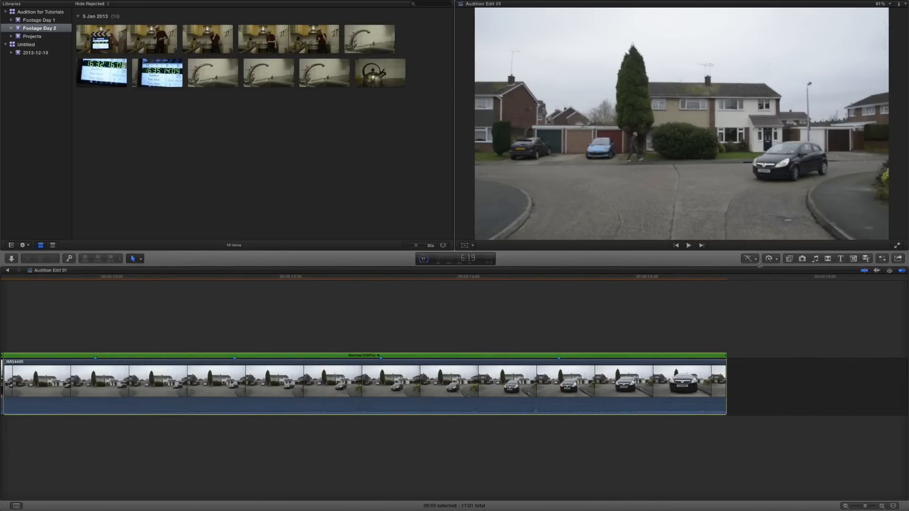
# Add a 50% slow-motion Instant Replay copy after the car clip, bringing the edit to about 32 seconds
pyautogui.click(768, 259)
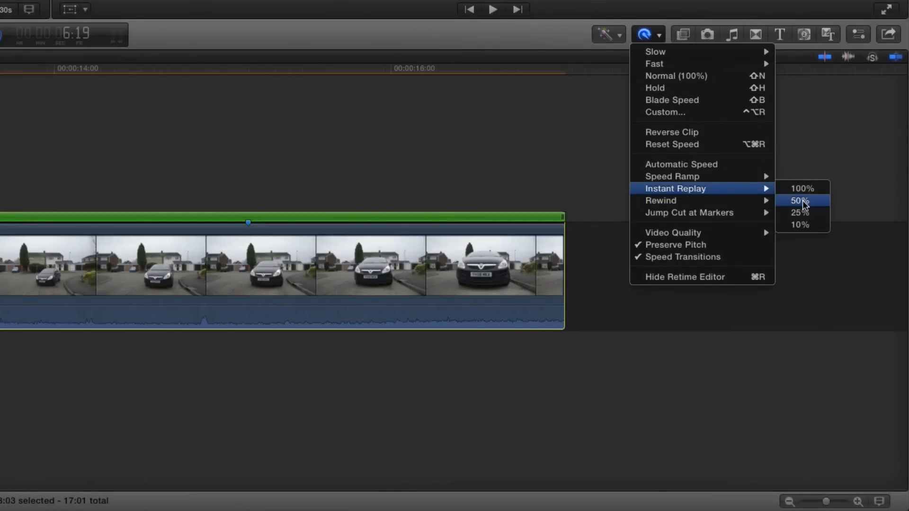
pyautogui.moveTo(805, 208)
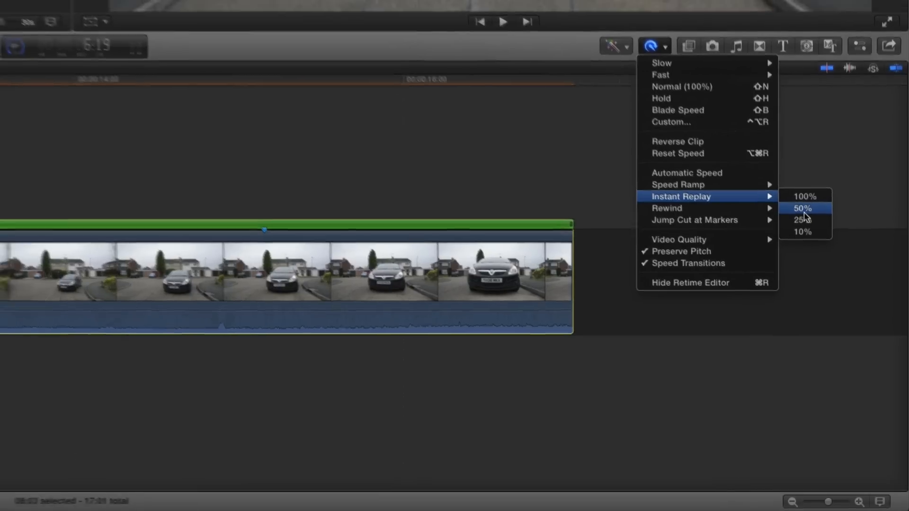
pyautogui.click(802, 208)
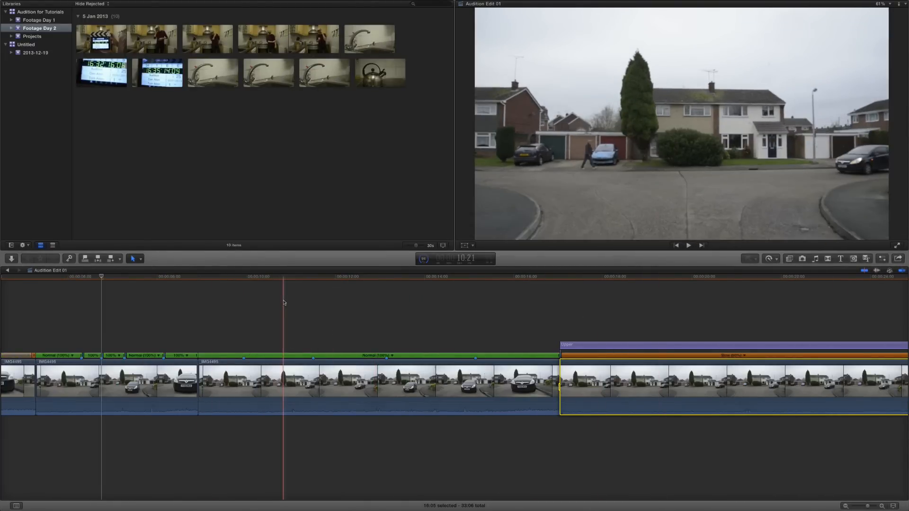
pyautogui.click(688, 246)
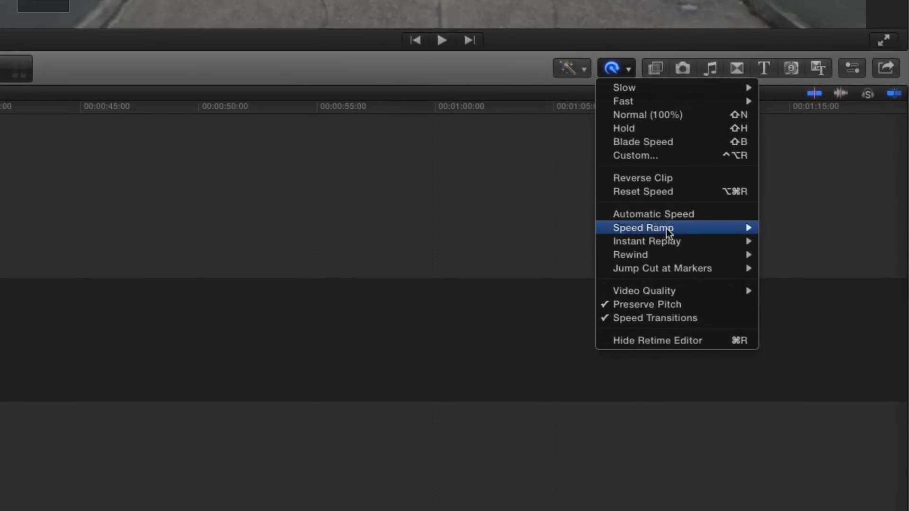
pyautogui.moveTo(651, 128)
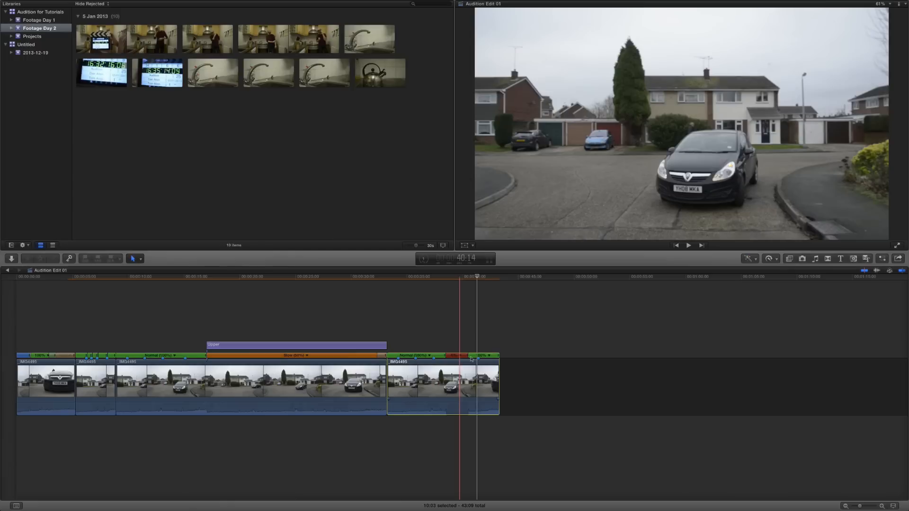
# Lengthen the freeze-frame Hold and trim the clip's end back to it, ending the edit at about 43 seconds
pyautogui.click(458, 355)
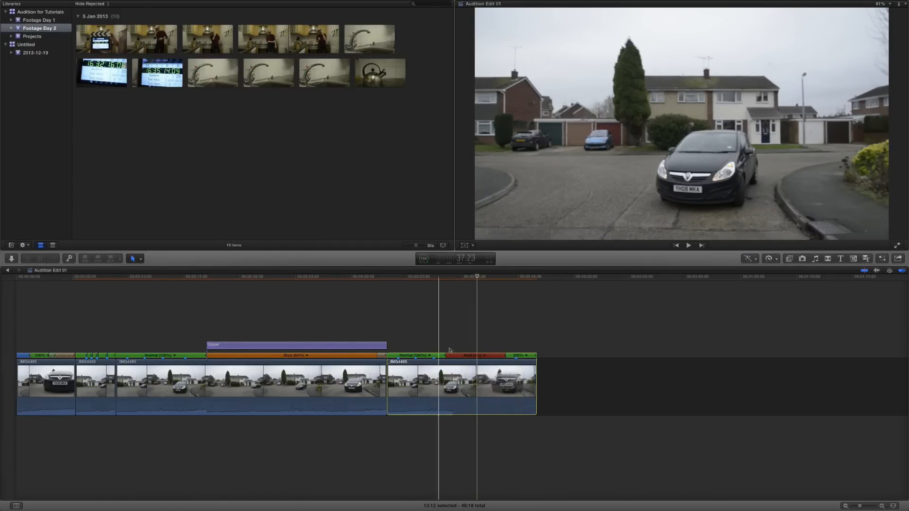
pyautogui.click(688, 245)
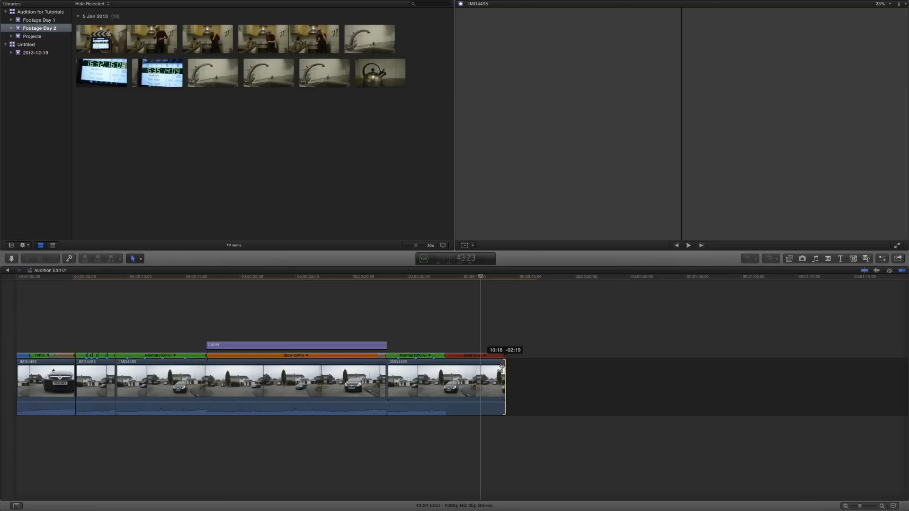
pyautogui.click(688, 244)
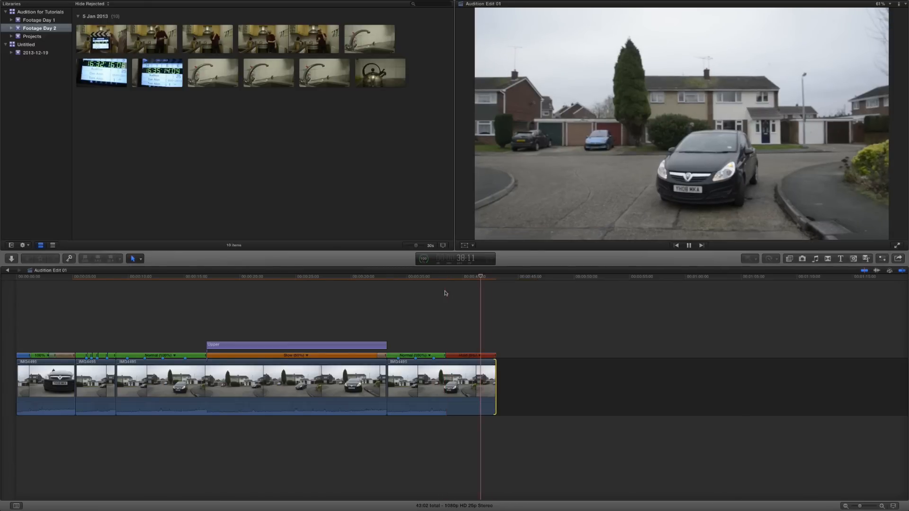
pyautogui.click(839, 259)
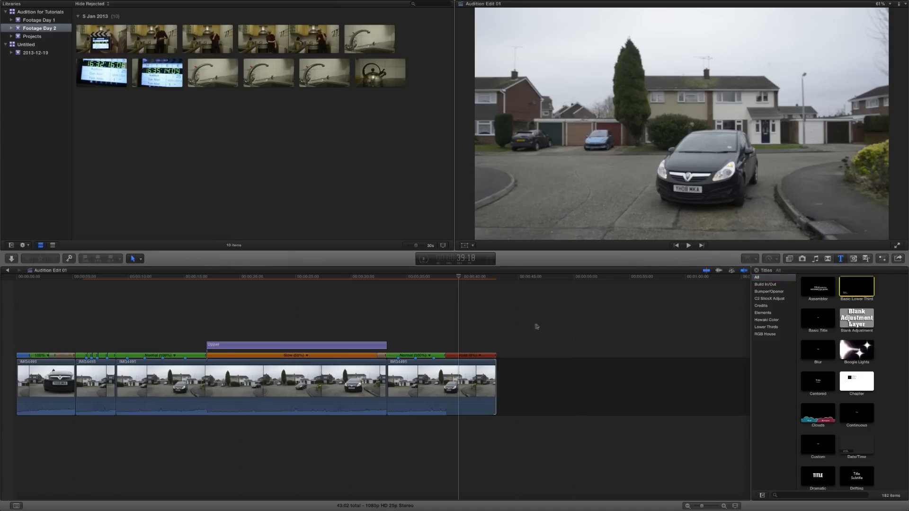